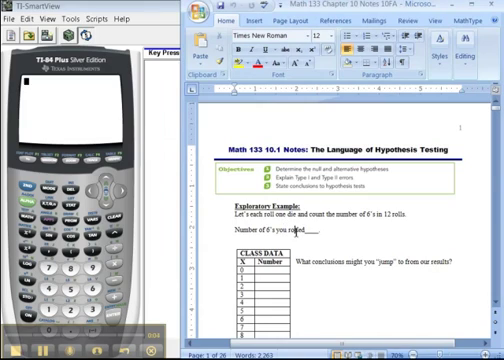
{"action": "scroll", "scroll_direction": "down", "scroll_amount": 3}
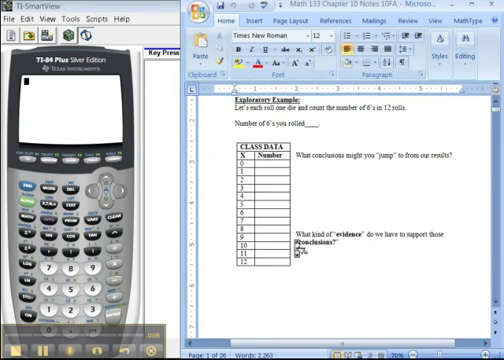
{"action": "scroll", "scroll_direction": "down", "scroll_amount": 3}
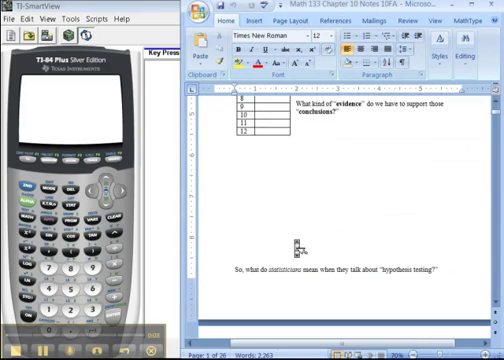
{"action": "scroll", "scroll_direction": "down", "scroll_amount": 3}
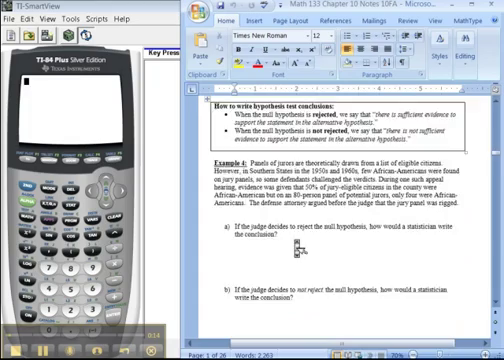
{"action": "scroll", "scroll_direction": "down", "scroll_amount": 3}
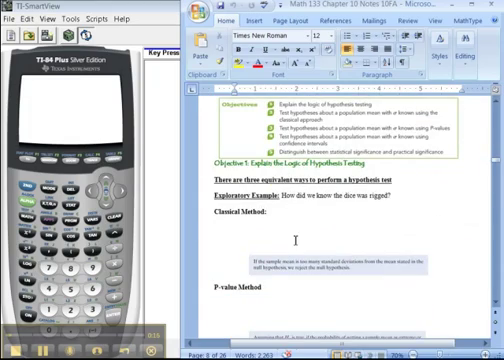
{"action": "scroll", "scroll_direction": "down", "scroll_amount": 3}
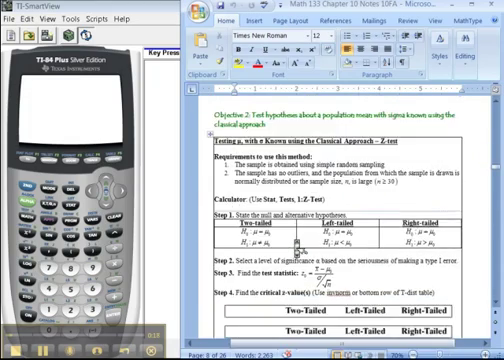
{"action": "scroll", "scroll_direction": "down", "scroll_amount": 3}
{"action": "type", "text": "H₀ : μ = "}
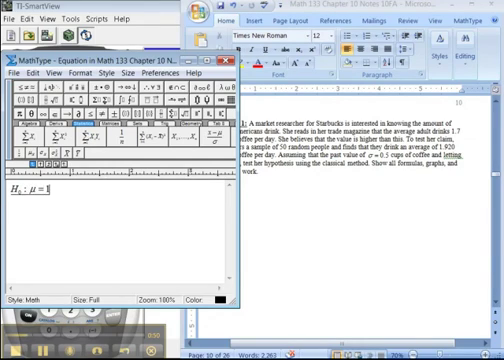
{"action": "type", "text": "1.8"}
{"action": "type", "text": "H1 : μ >"}
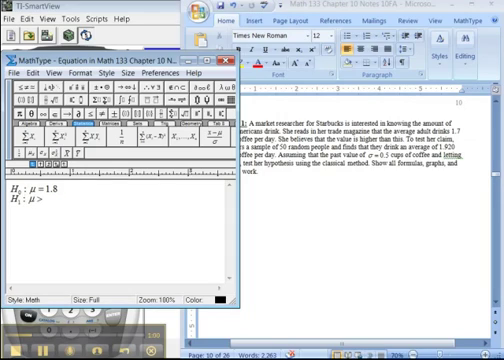
{"action": "type", "text": "1.8"}
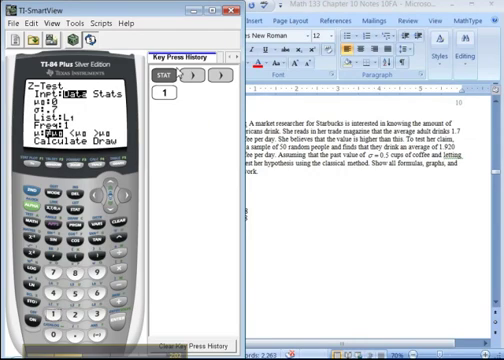
{"action": "mouse_move", "coordinate": [120, 180]}
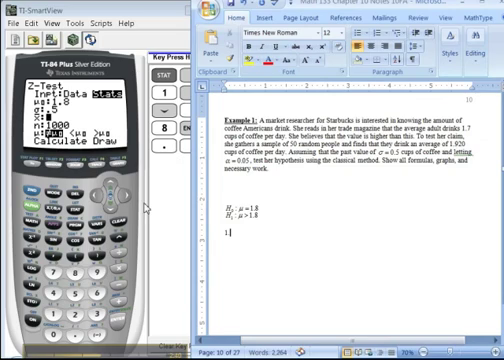
{"action": "type", "text": "1.920"}
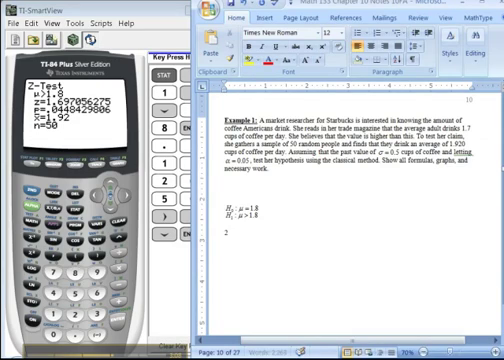
{"action": "type", "text": ") α = 0.05"}
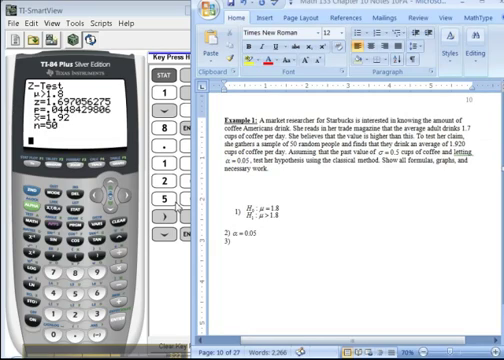
{"action": "type", "text": "Z = 1."}
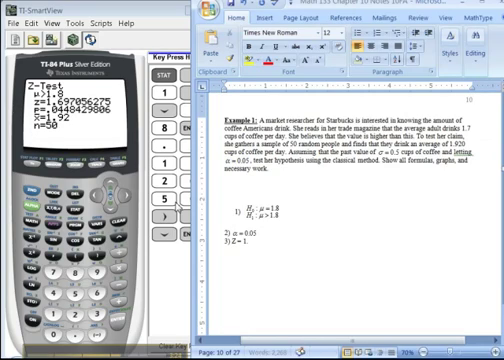
{"action": "type", "text": "1.697"}
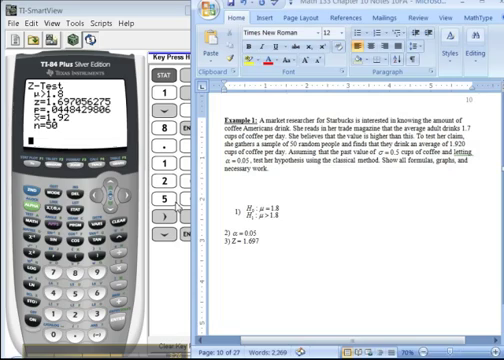
{"action": "type", "text": "4)"}
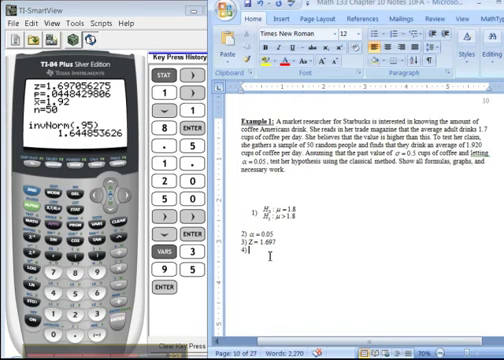
{"action": "type", "text": "Crit value"}
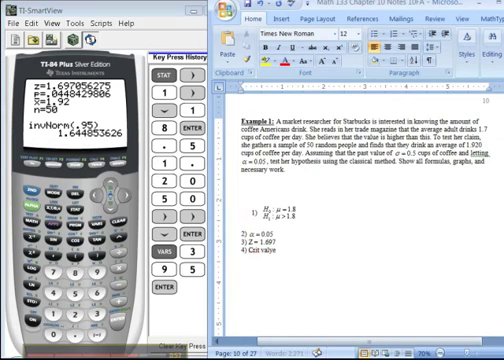
{"action": "type", "text": "= 1.645"}
{"action": "type", "text": "5) 1.697 > 1.645, reject H0"}
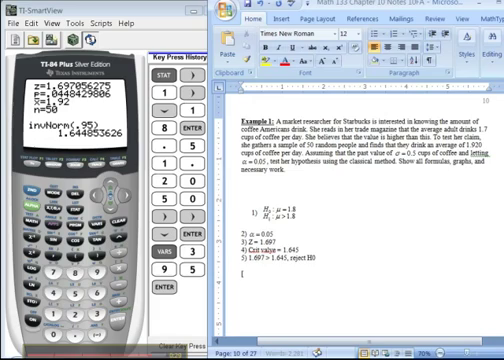
{"action": "type", "text": "P = 0.0448"}
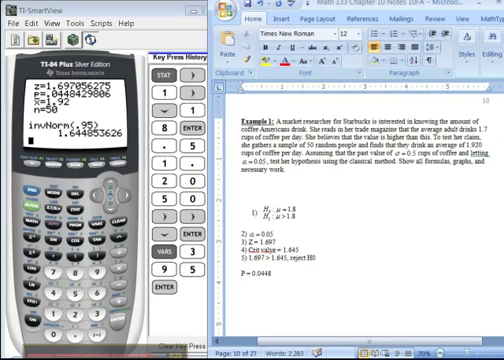
{"action": "type", "text": "<0.05"}
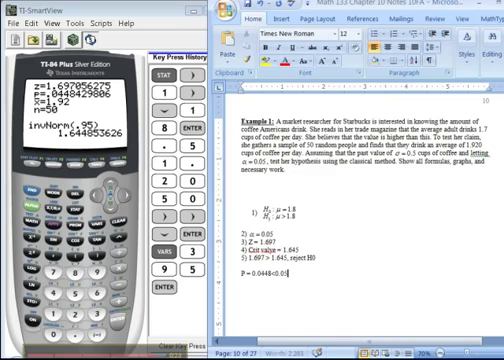